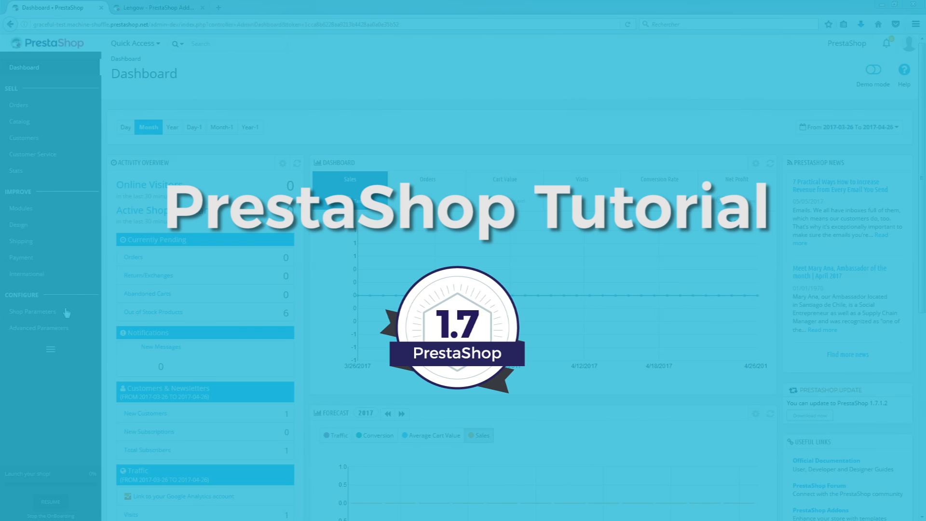
{"action": "mouse_move", "coordinate": [58, 331]}
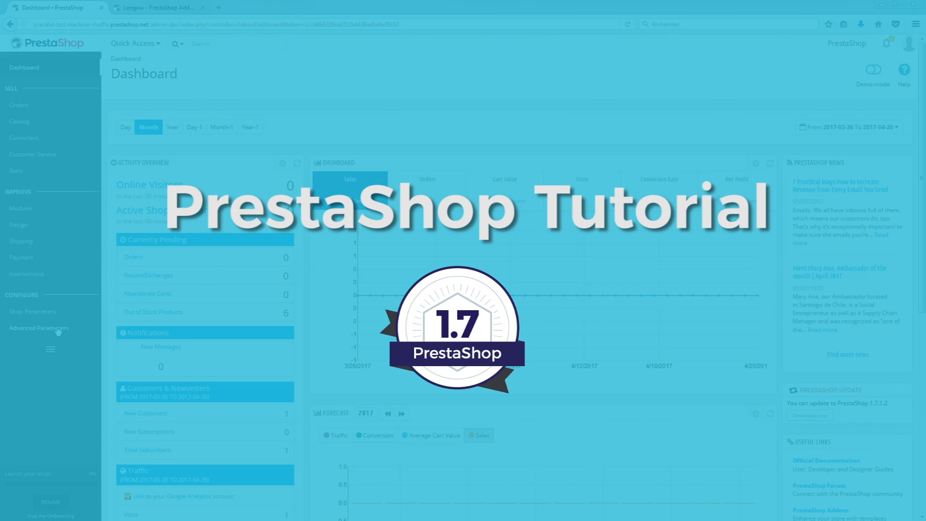
Step: Reveal the Advanced Parameters submenu from the dashboard sidebar
{"action": "left_click", "coordinate": [38, 328]}
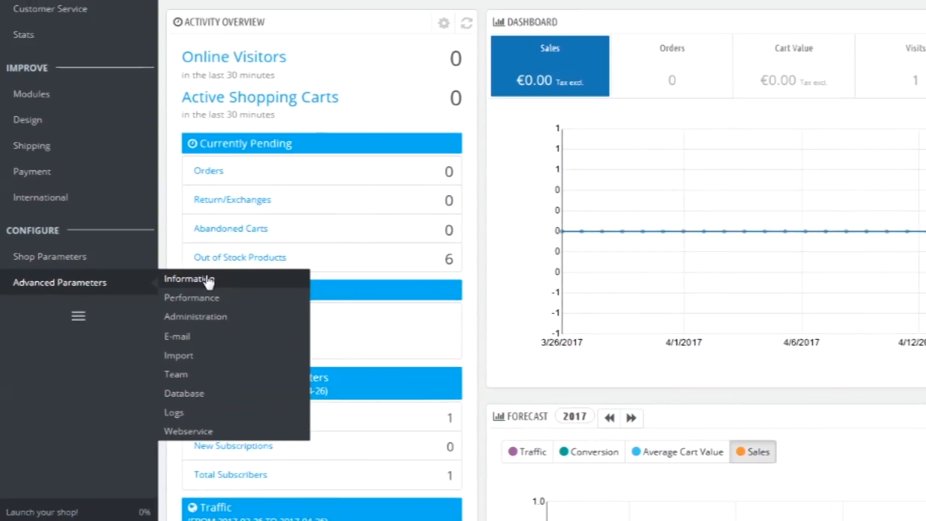
Step: Show the Information page with store, server and database details, then head to Modules & Services
{"action": "left_click", "coordinate": [189, 278]}
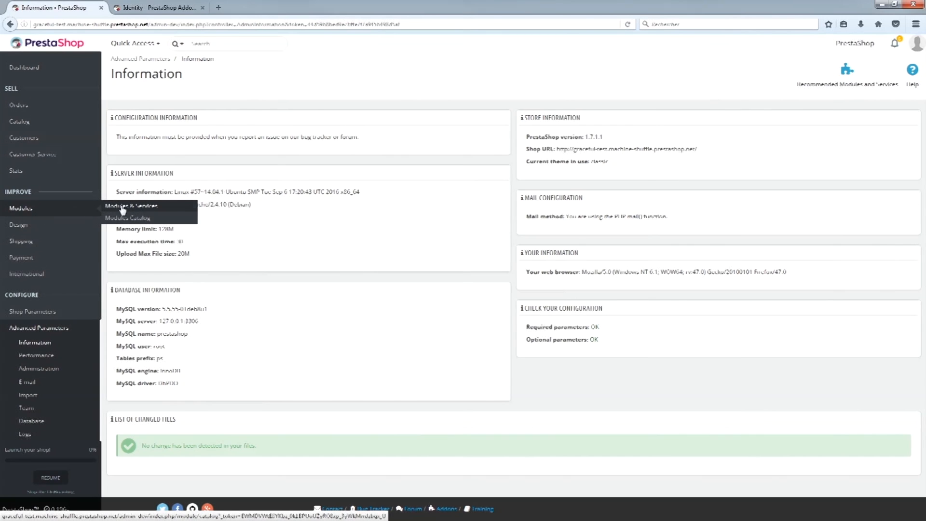
{"action": "left_click", "coordinate": [131, 205]}
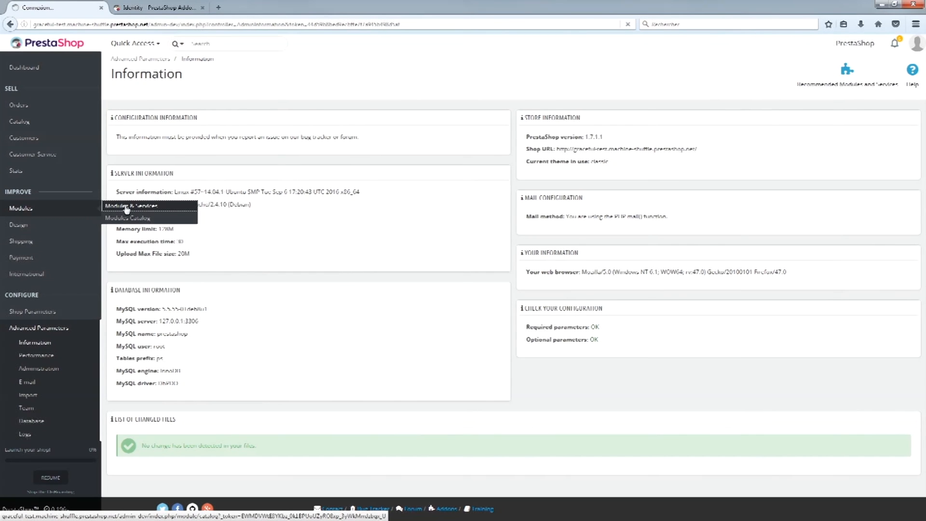
{"action": "left_click", "coordinate": [130, 206]}
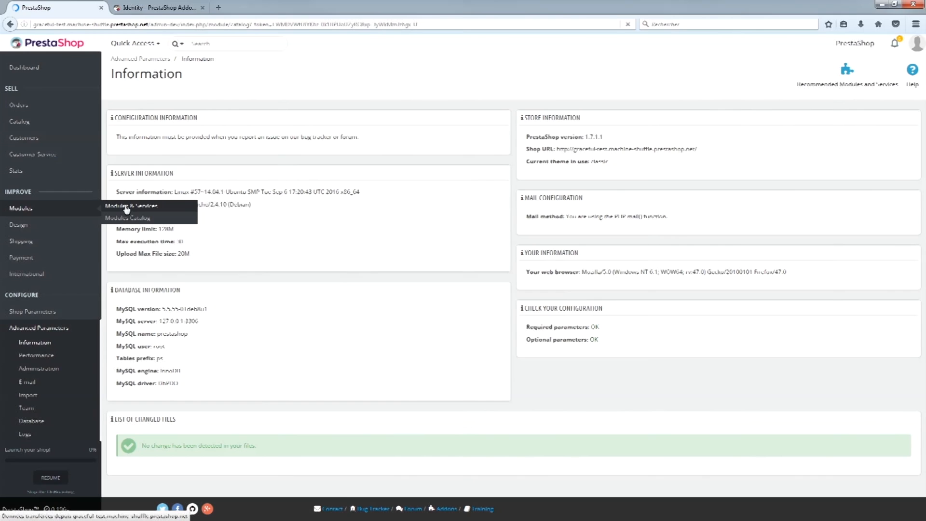
Step: Go to the purchased downloads list in the Addons Marketplace account
{"action": "left_click", "coordinate": [156, 6]}
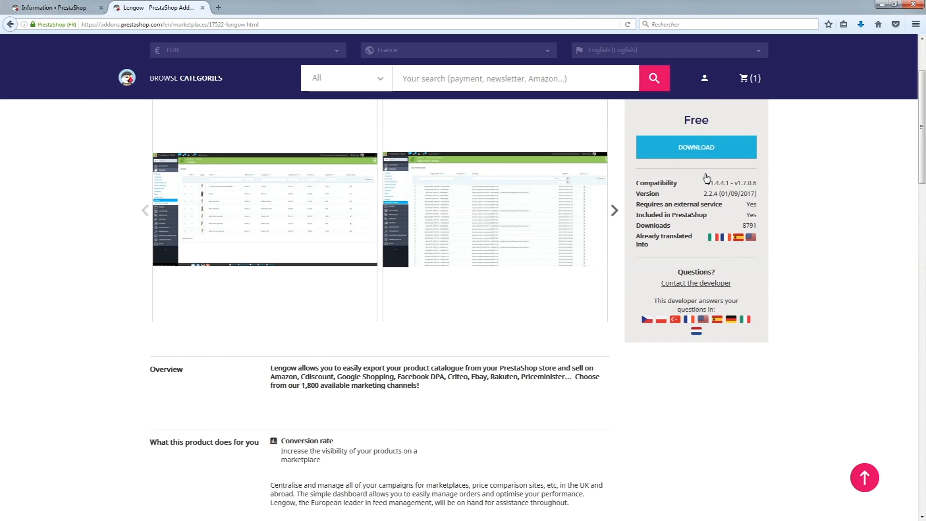
{"action": "left_click", "coordinate": [705, 77]}
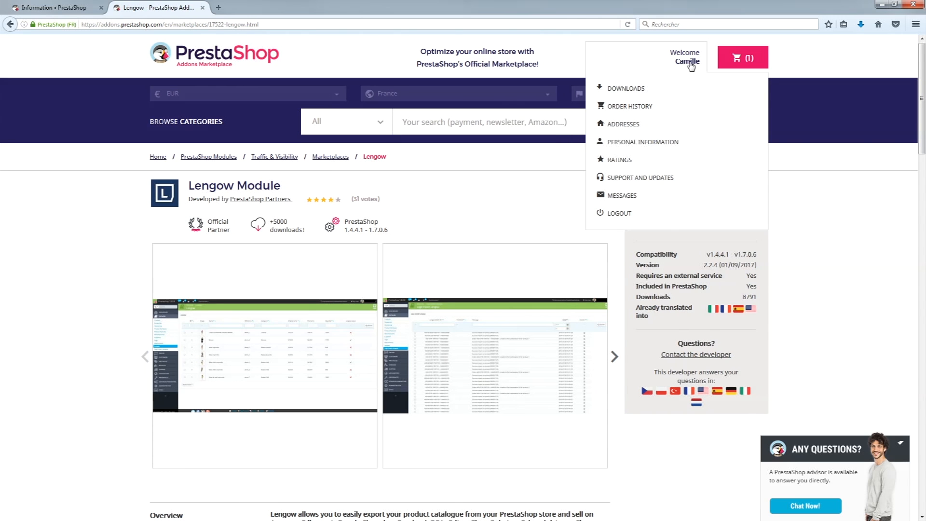
{"action": "left_click", "coordinate": [626, 88]}
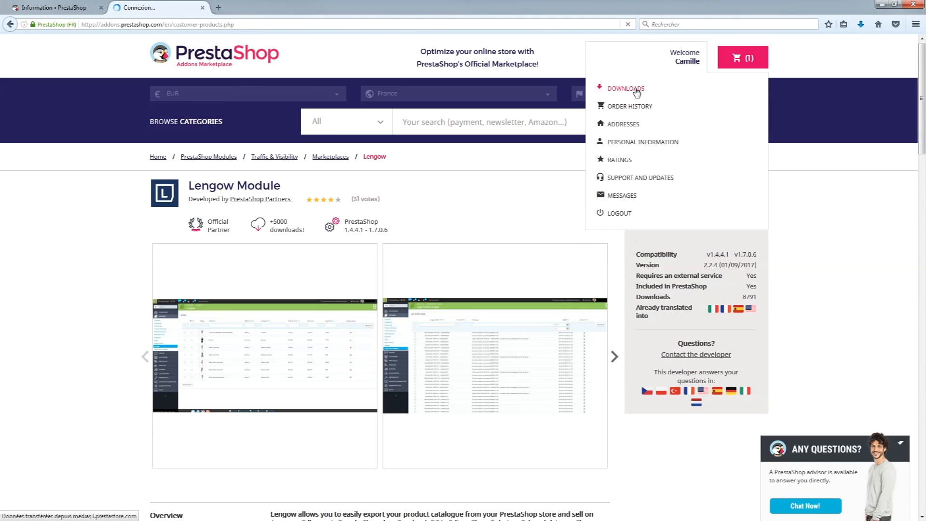
{"action": "left_click", "coordinate": [625, 88]}
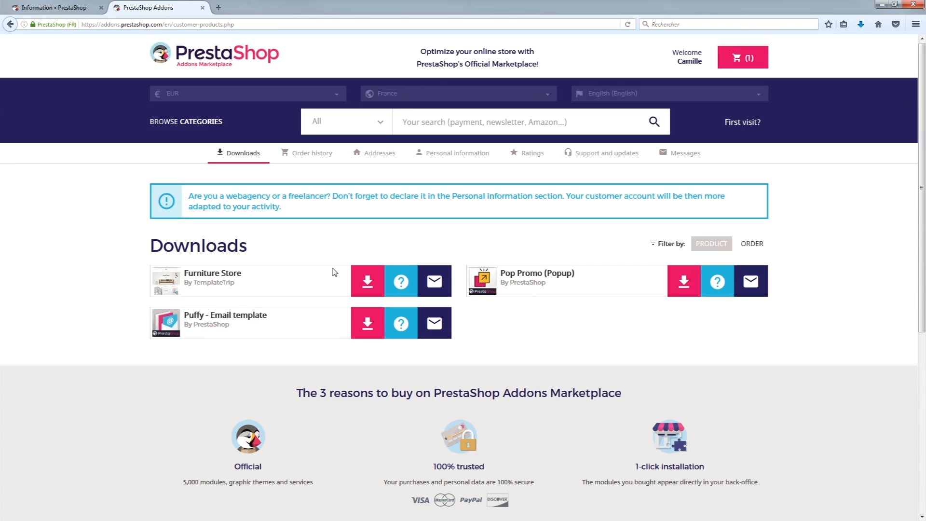
Step: Download the Furniture Store theme zip for PrestaShop 1.7 v2.0.0 and return to the back office
{"action": "left_click", "coordinate": [367, 280]}
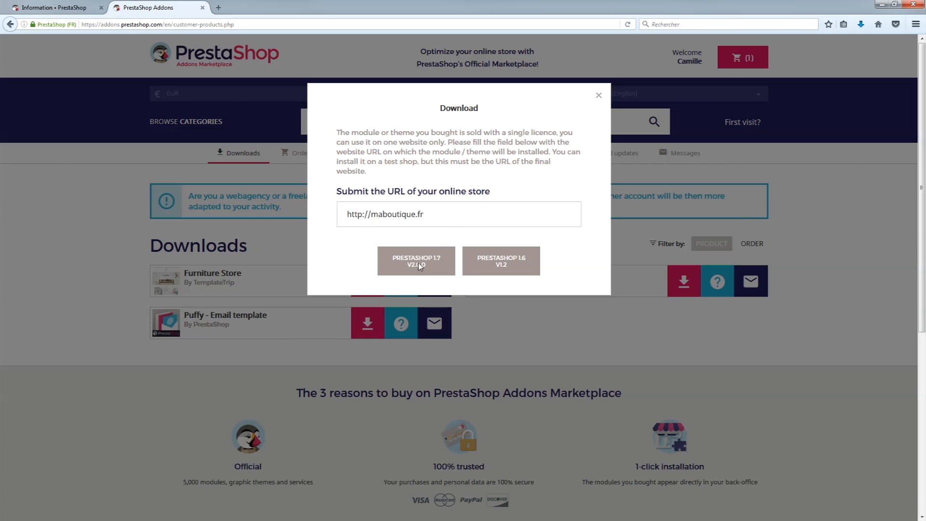
{"action": "left_click", "coordinate": [416, 260]}
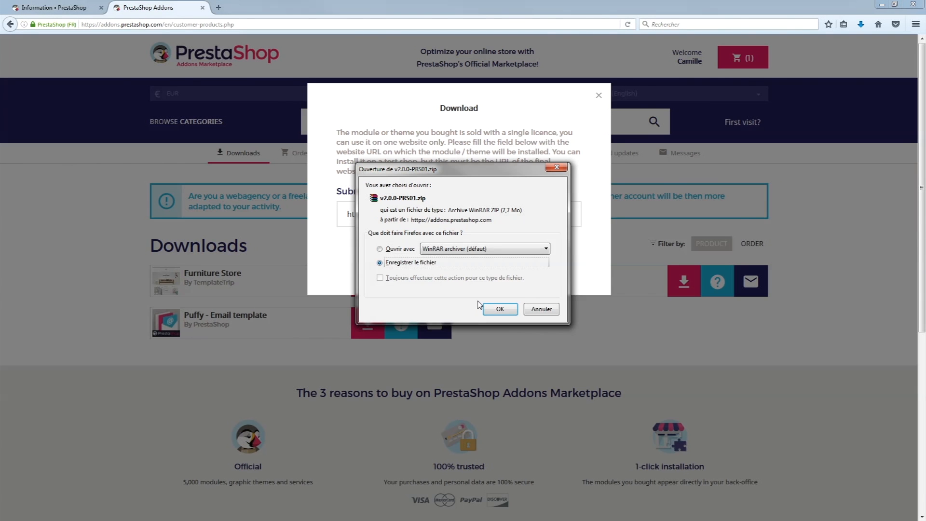
{"action": "left_click", "coordinate": [499, 308]}
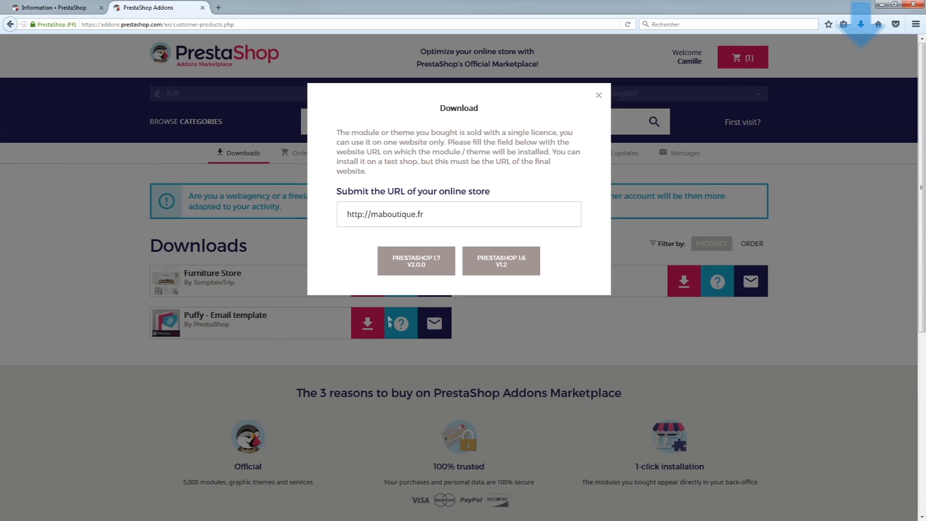
{"action": "left_click", "coordinate": [53, 7]}
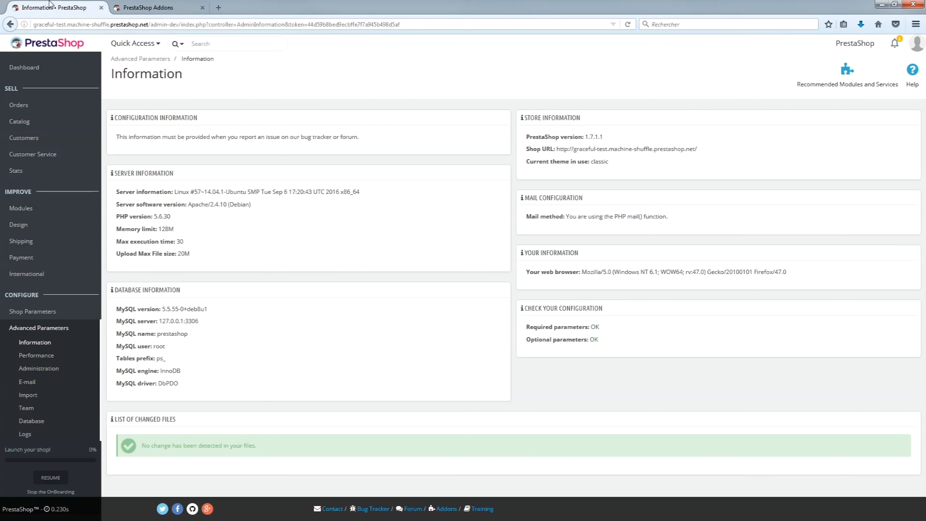
{"action": "mouse_move", "coordinate": [58, 70]}
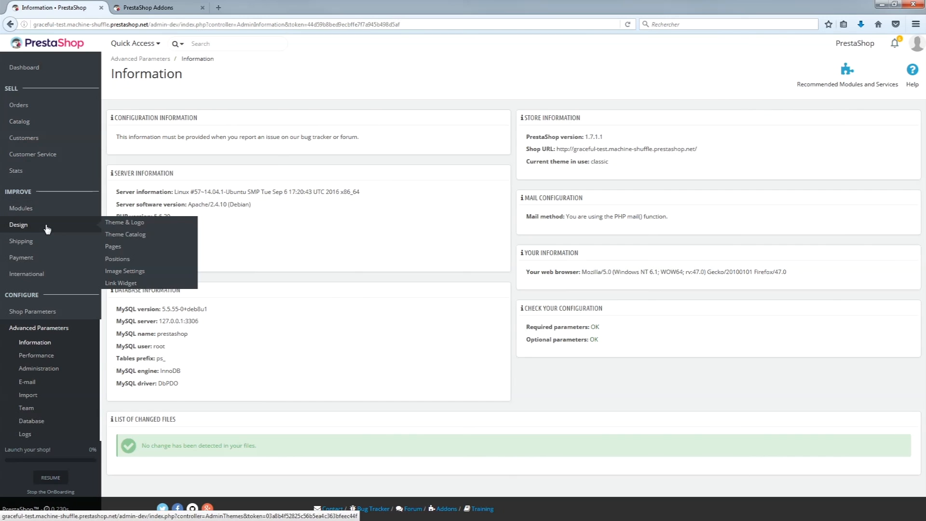
Step: Review the Design > Theme & Logo page showing the classic theme and start adding a new theme
{"action": "left_click", "coordinate": [124, 222]}
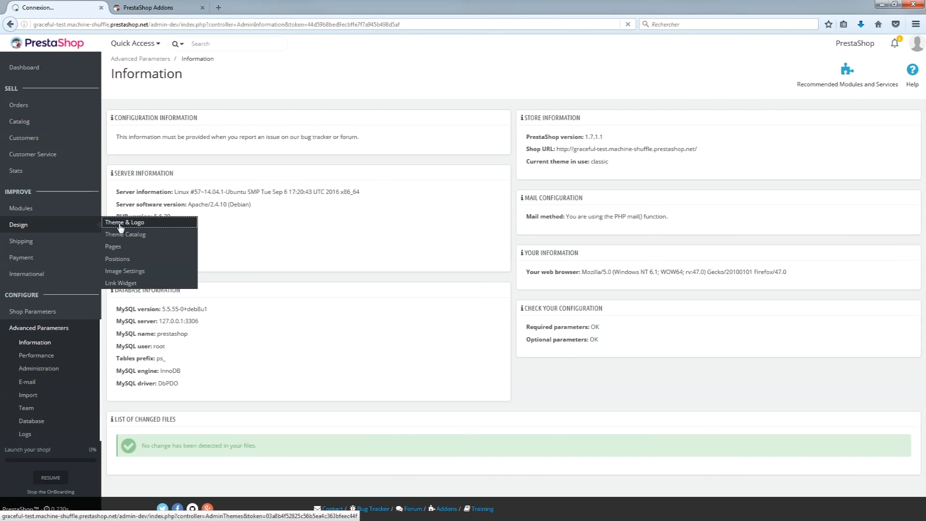
{"action": "left_click", "coordinate": [124, 222]}
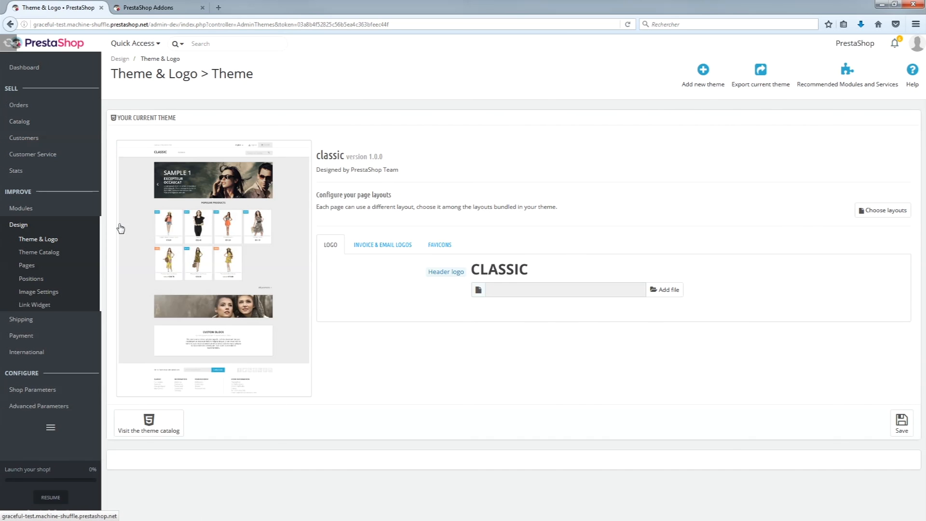
{"action": "scroll", "scroll_direction": "down", "scroll_amount": 3}
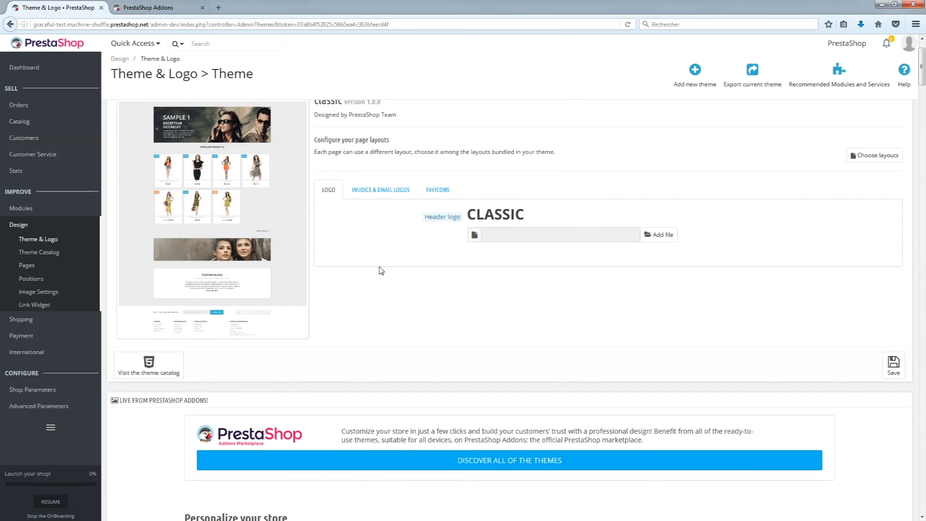
{"action": "mouse_move", "coordinate": [395, 275]}
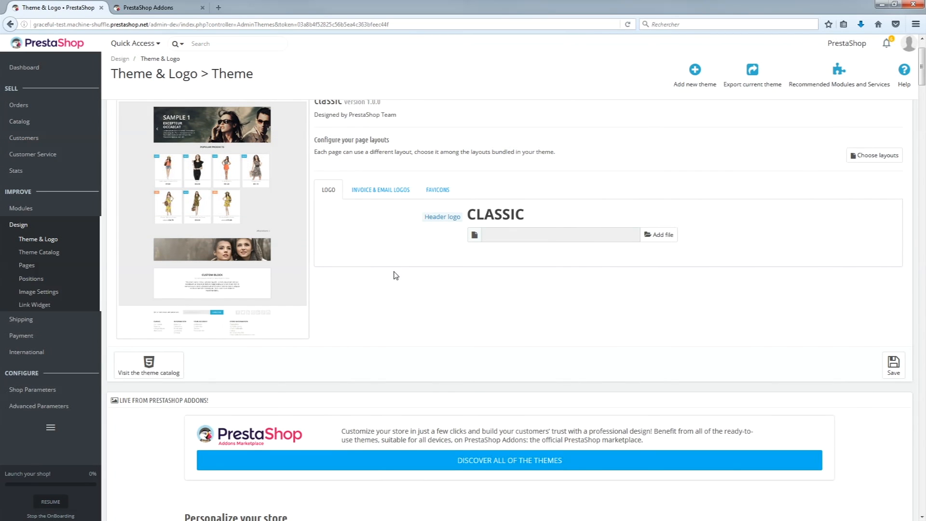
{"action": "scroll", "scroll_direction": "down", "scroll_amount": 3}
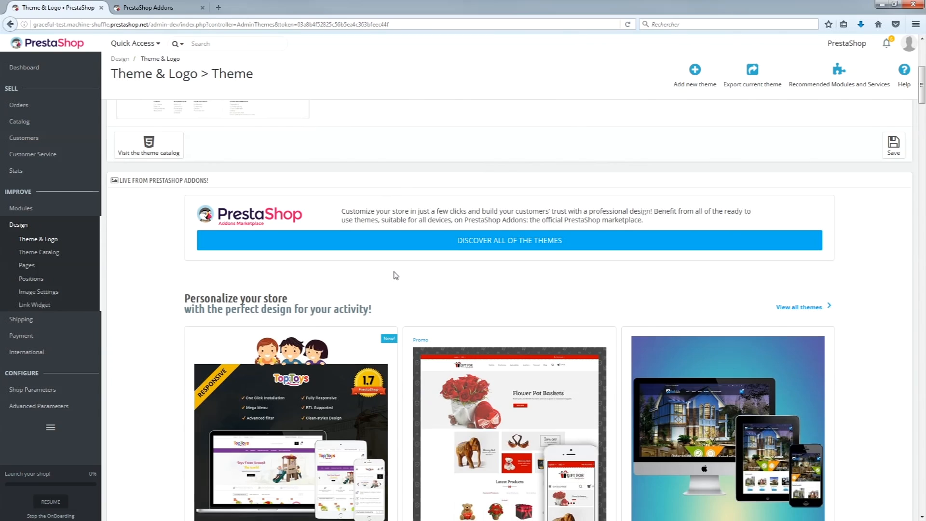
{"action": "scroll", "scroll_direction": "down", "scroll_amount": 3}
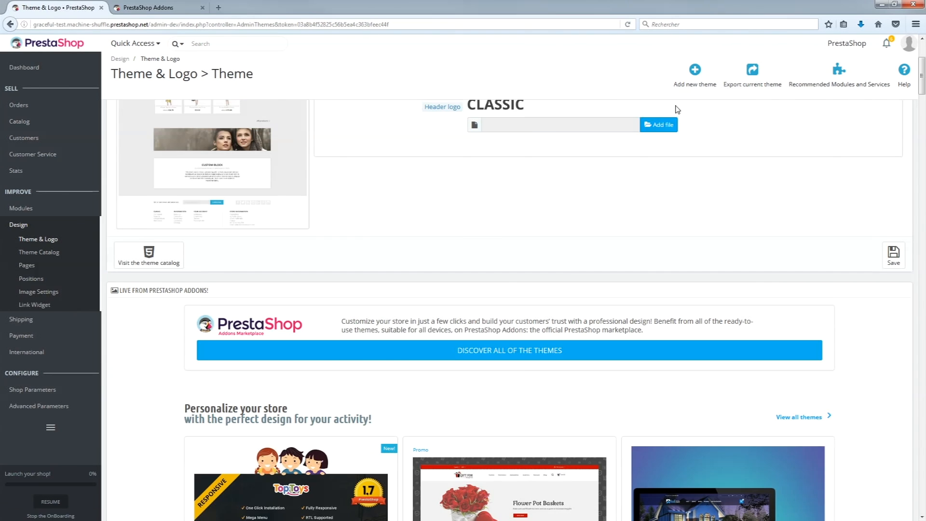
{"action": "left_click", "coordinate": [695, 74]}
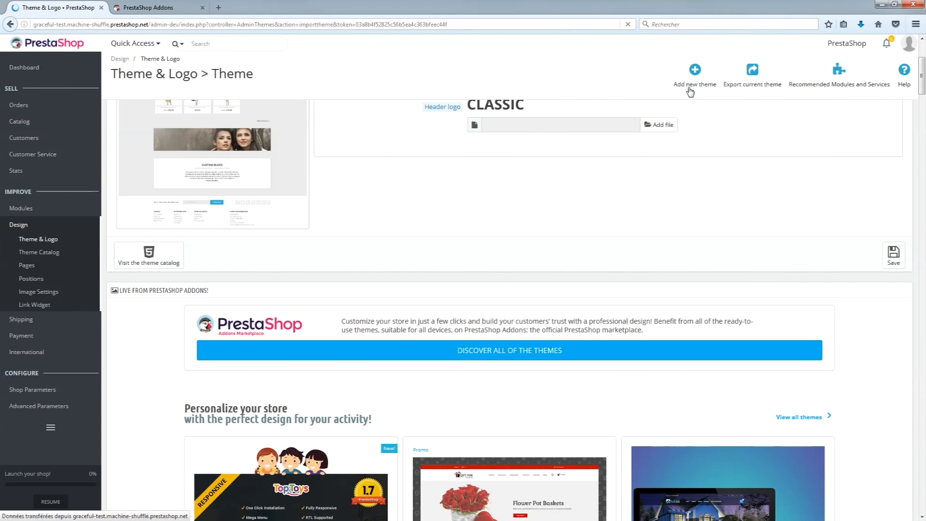
Step: Choose v2.0.0-PRS01.zip from the computer in the theme import form
{"action": "left_click", "coordinate": [695, 73]}
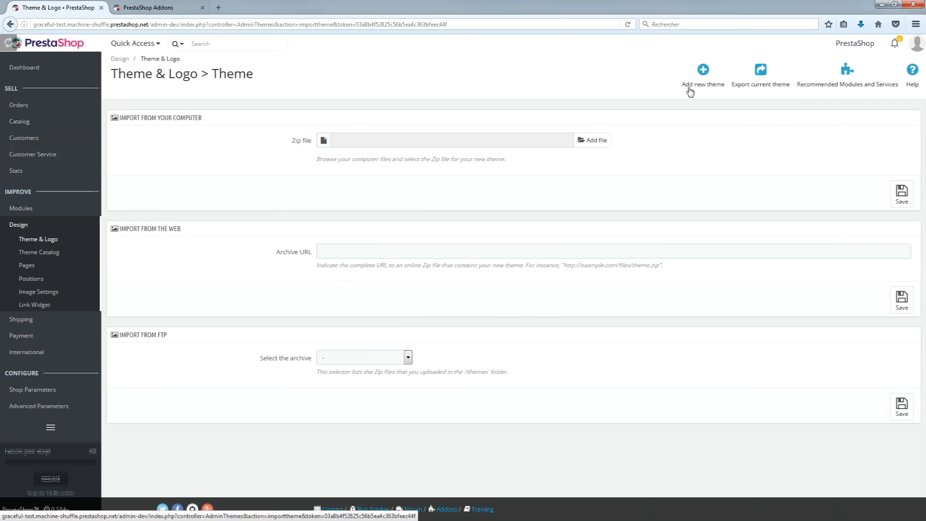
{"action": "mouse_move", "coordinate": [588, 135]}
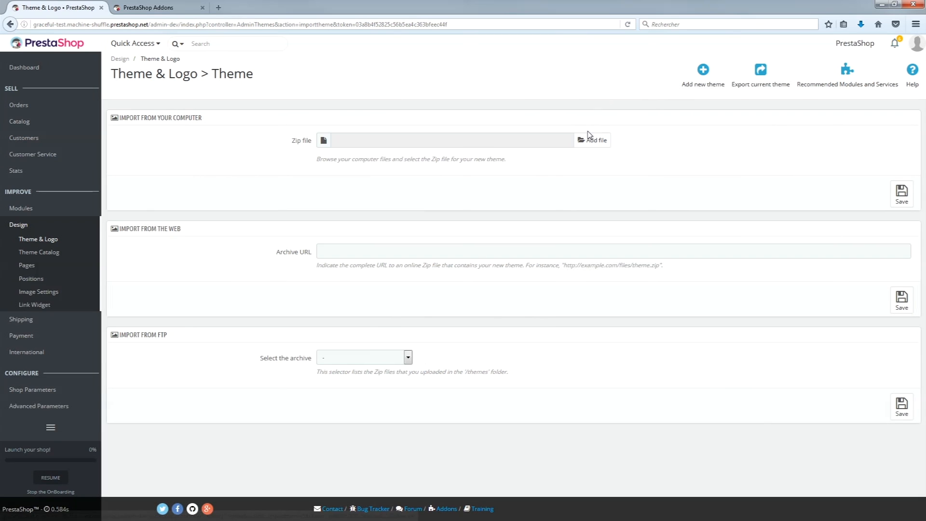
{"action": "left_click", "coordinate": [592, 140]}
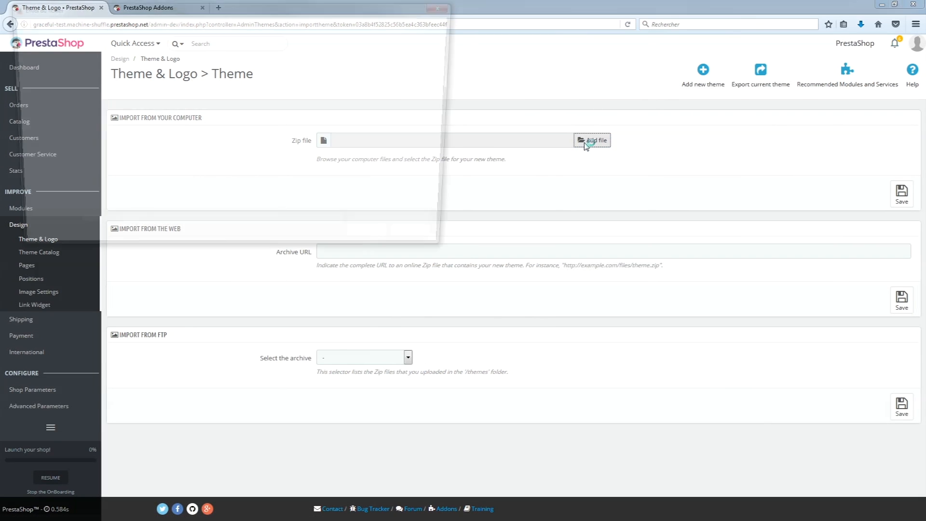
{"action": "left_click", "coordinate": [592, 140]}
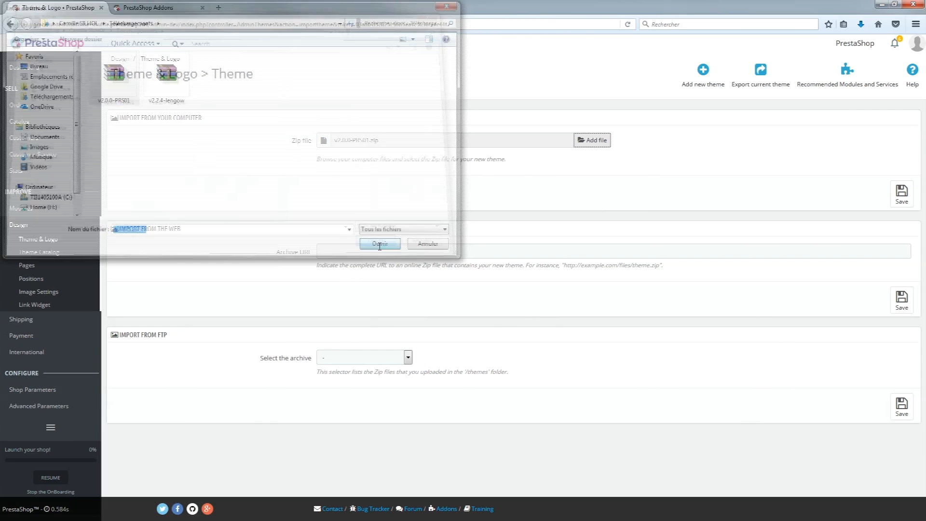
{"action": "left_click", "coordinate": [379, 244]}
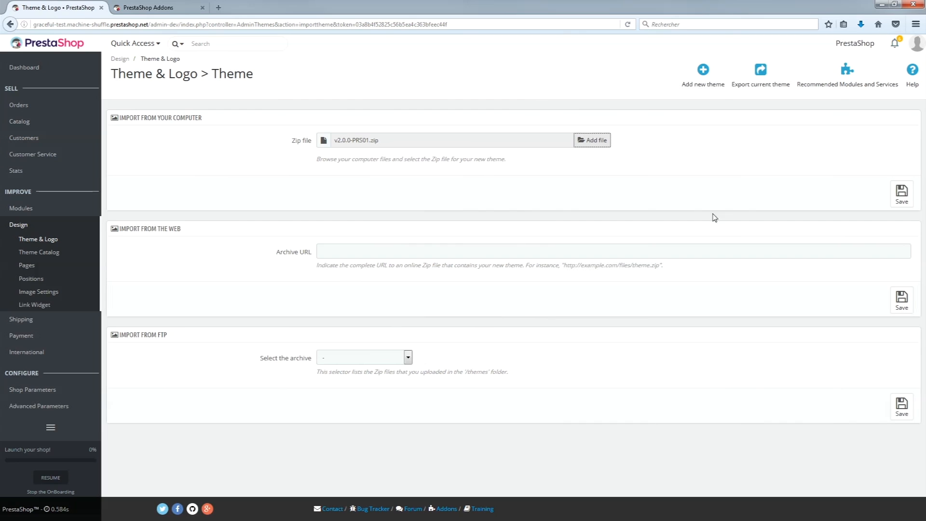
Step: Save the import so PRS01 appears in the theme list
{"action": "left_click", "coordinate": [902, 193]}
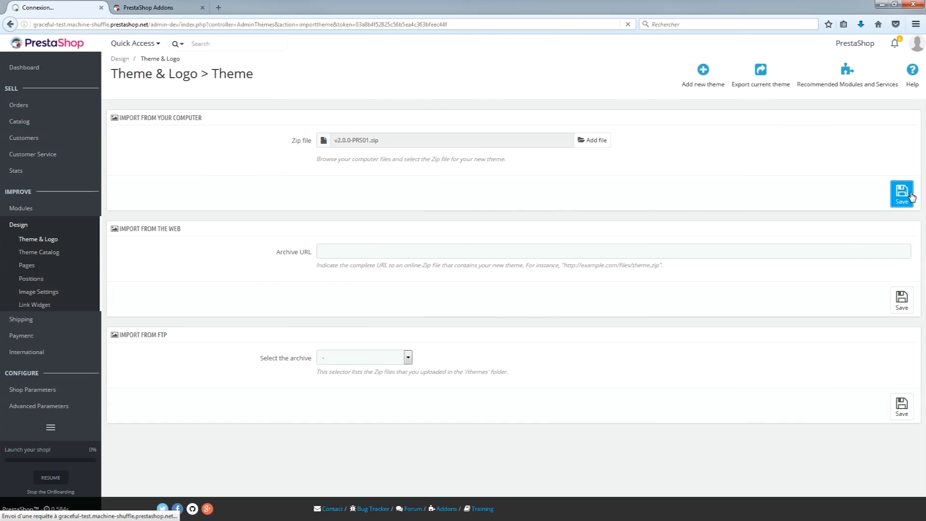
{"action": "left_click", "coordinate": [902, 193]}
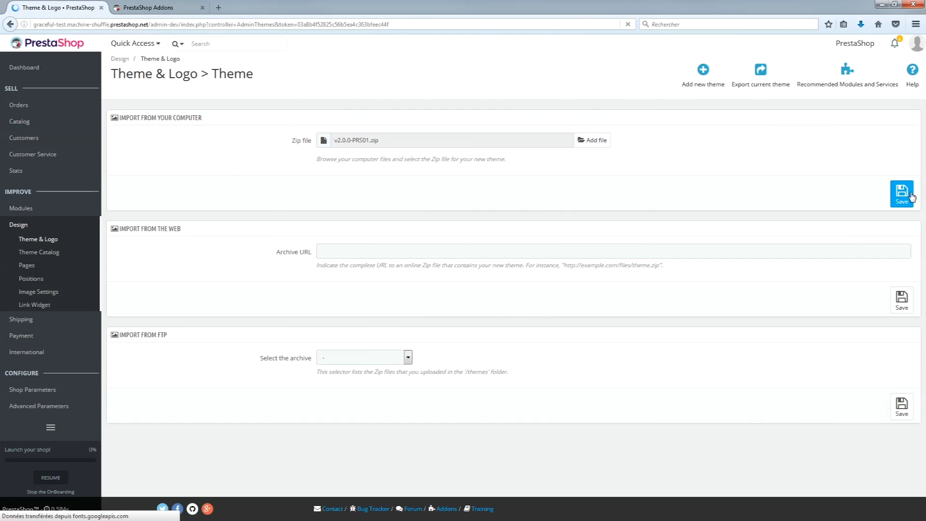
{"action": "left_click", "coordinate": [901, 193]}
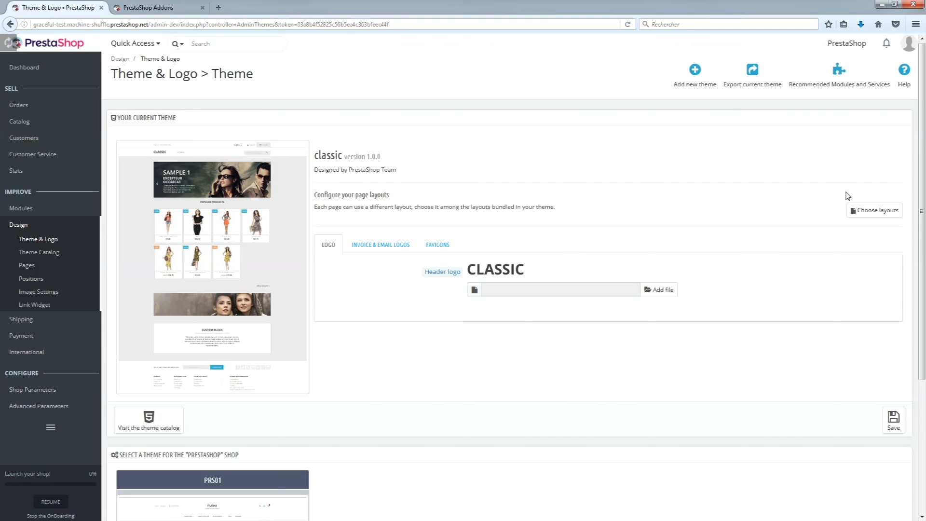
Step: Use PRS01 as the shop's active theme and switch to the opened storefront
{"action": "scroll", "scroll_direction": "down", "scroll_amount": 3}
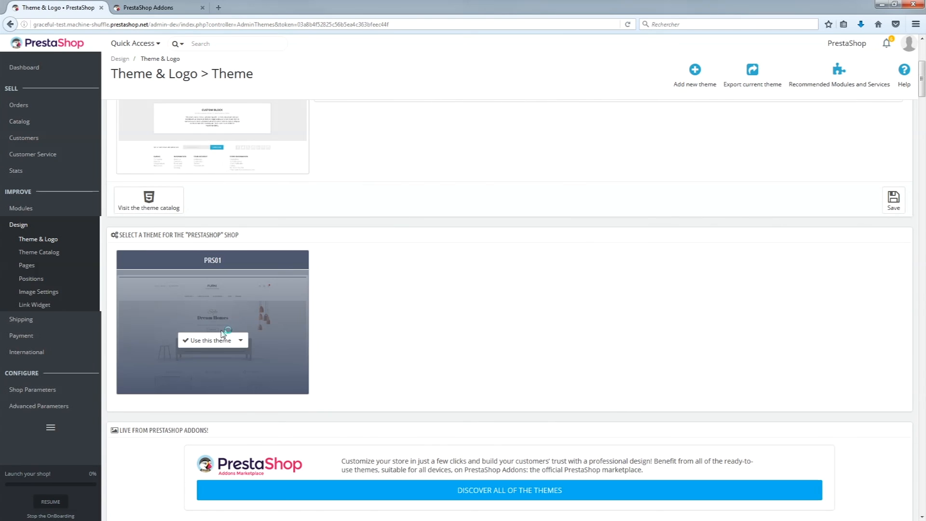
{"action": "left_click", "coordinate": [209, 339]}
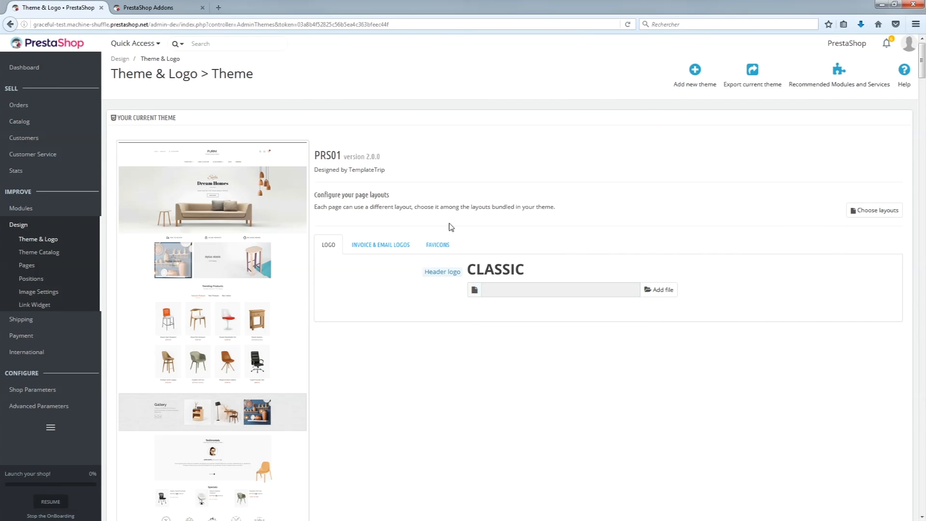
{"action": "mouse_move", "coordinate": [846, 43]}
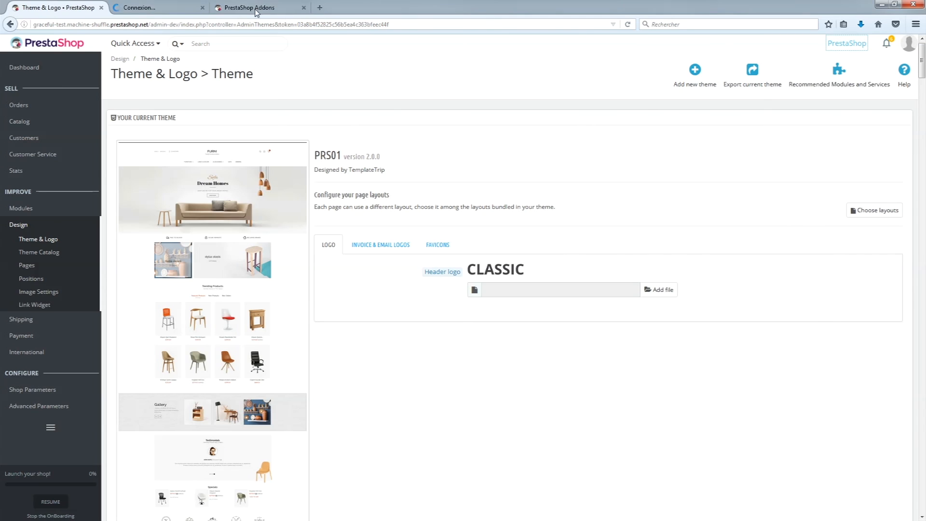
{"action": "mouse_move", "coordinate": [159, 7]}
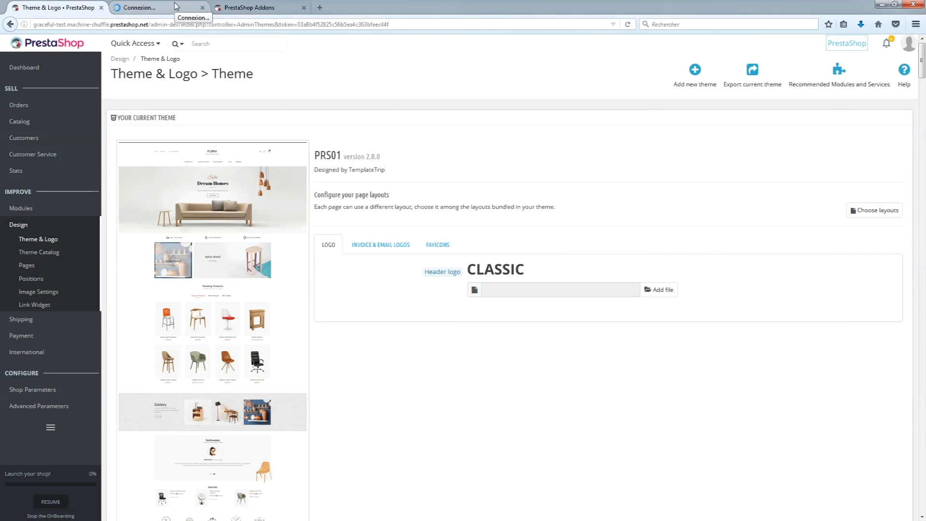
{"action": "left_click", "coordinate": [157, 7]}
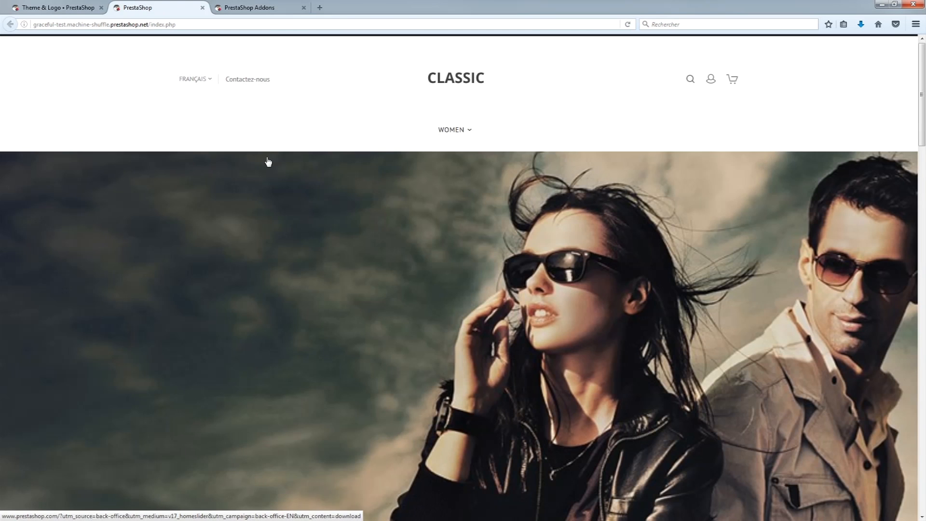
Step: Scroll the PRS01 home page past trending products, testimonials and specials to the newsletter footer
{"action": "scroll", "scroll_direction": "down", "scroll_amount": 3}
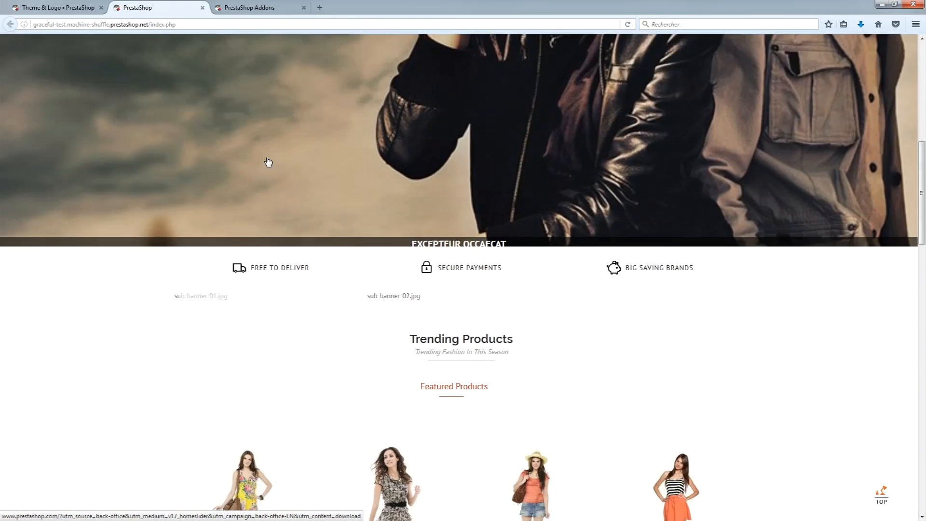
{"action": "scroll", "scroll_direction": "down", "scroll_amount": 3}
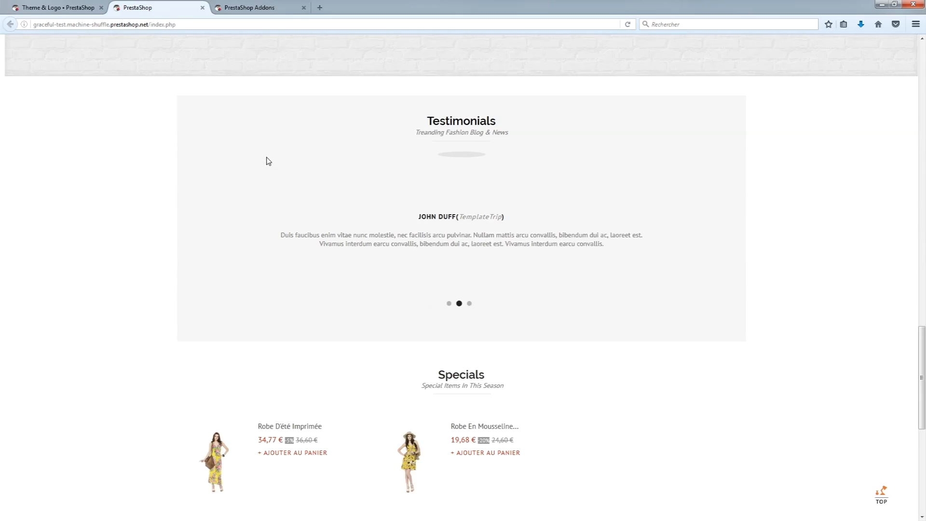
{"action": "scroll", "scroll_direction": "down", "scroll_amount": 3}
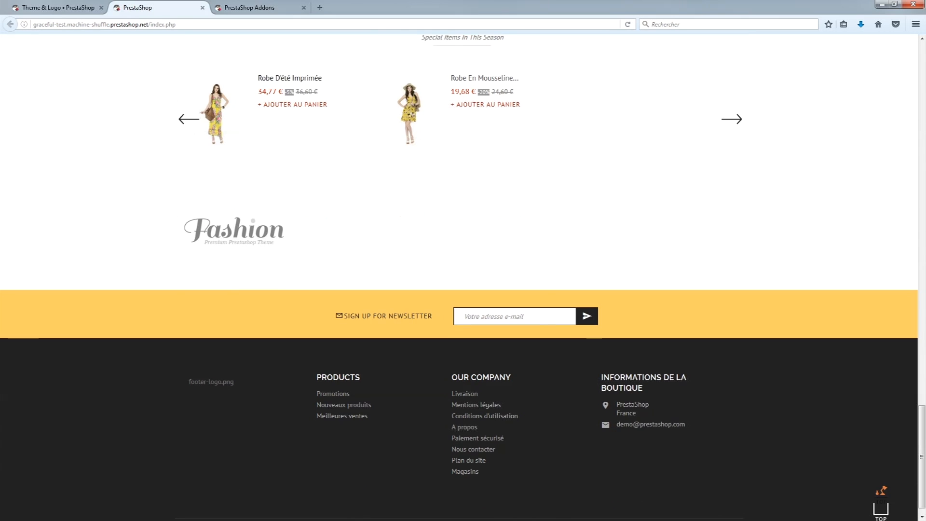